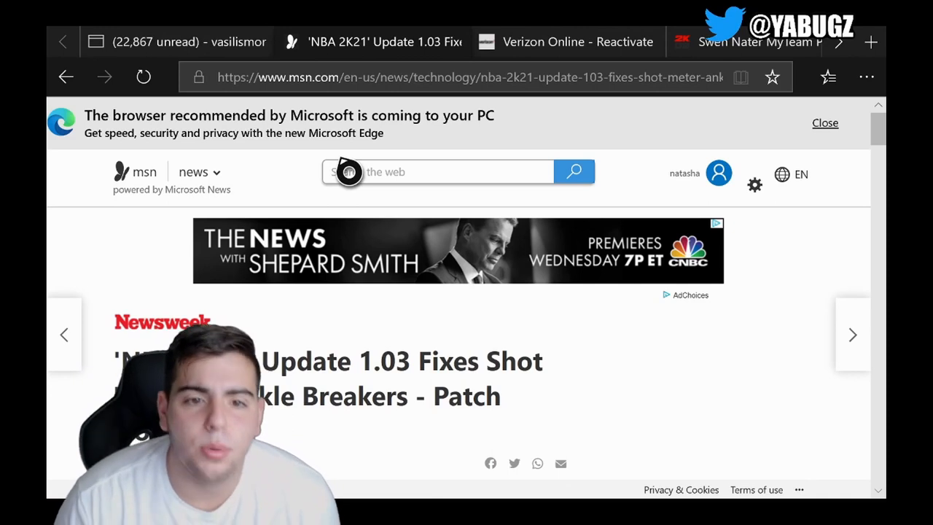
Scroll past the intro and Patch Update 2 image to the 'NBA 2K21 Update 1.03 Patch Notes' General heading.
scroll(down, 3)
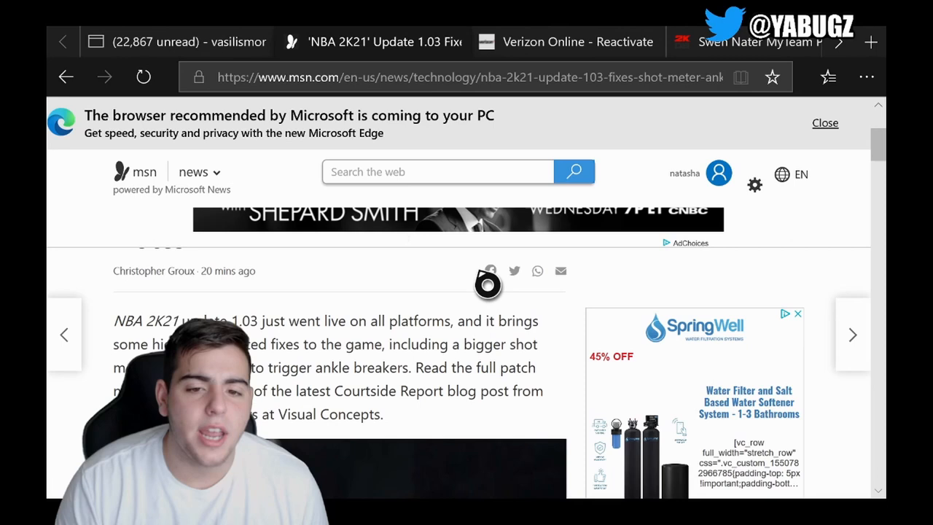
scroll(down, 3)
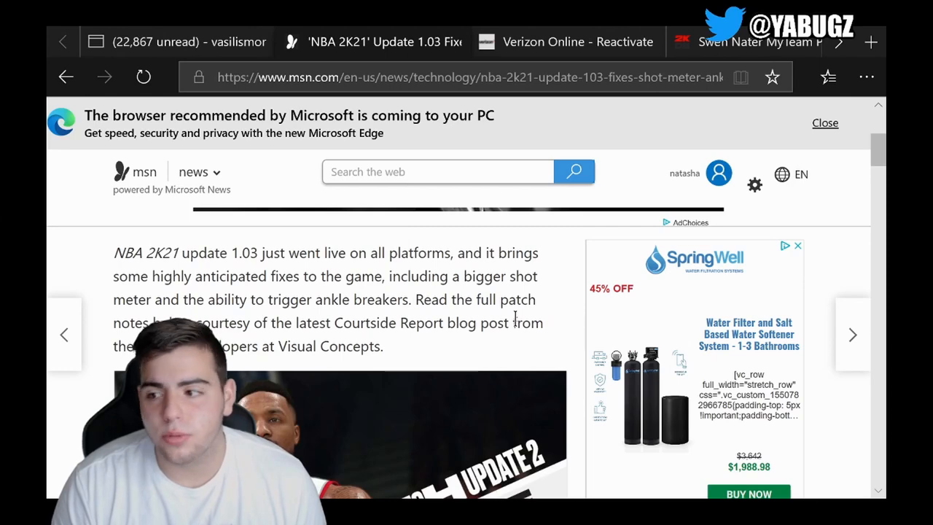
scroll(down, 3)
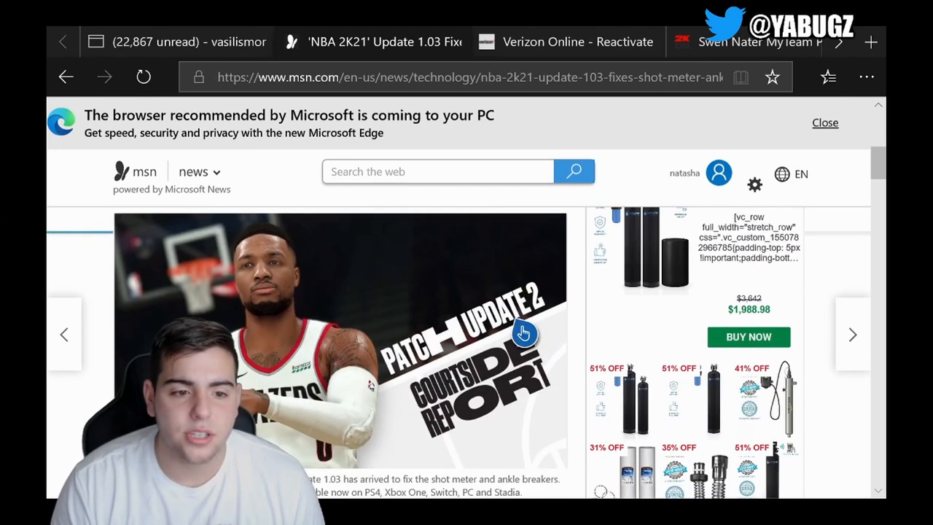
scroll(down, 3)
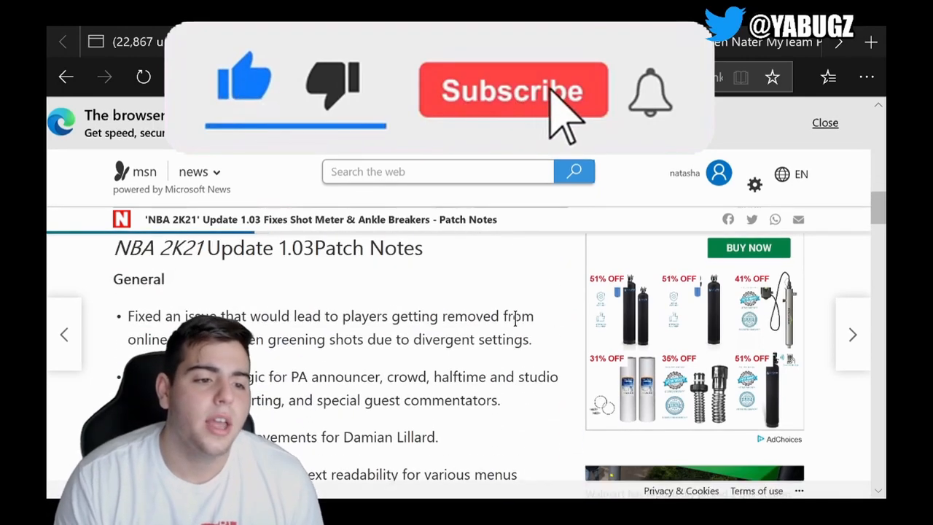
Focus the article and scroll through the first half of the General fixes bullet list.
click(513, 90)
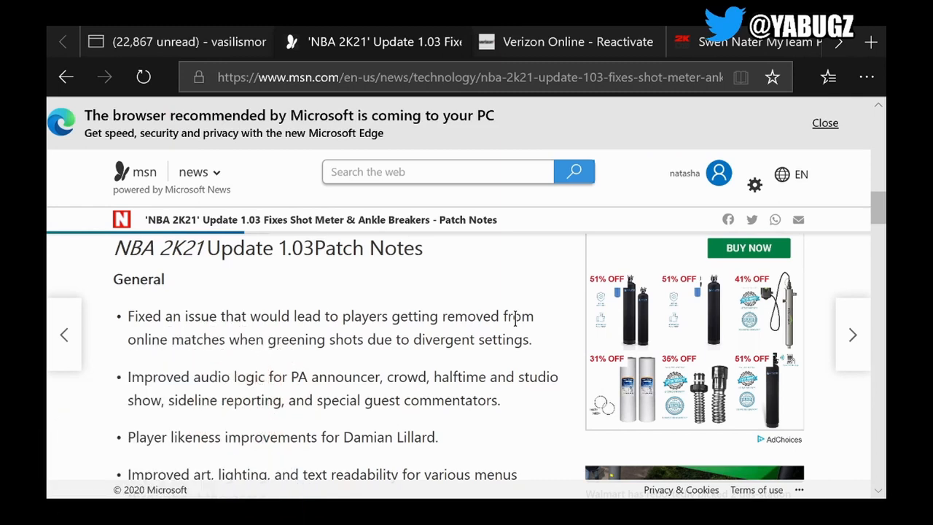
scroll(down, 3)
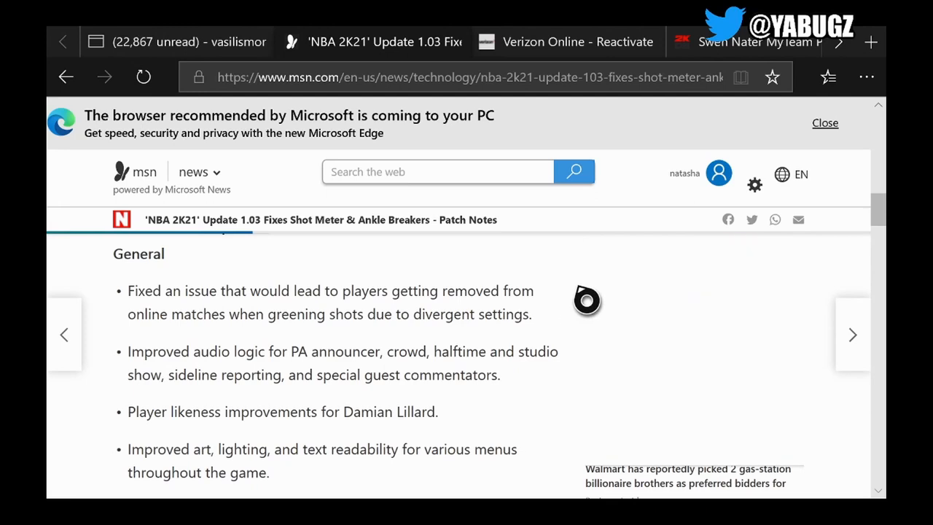
scroll(down, 3)
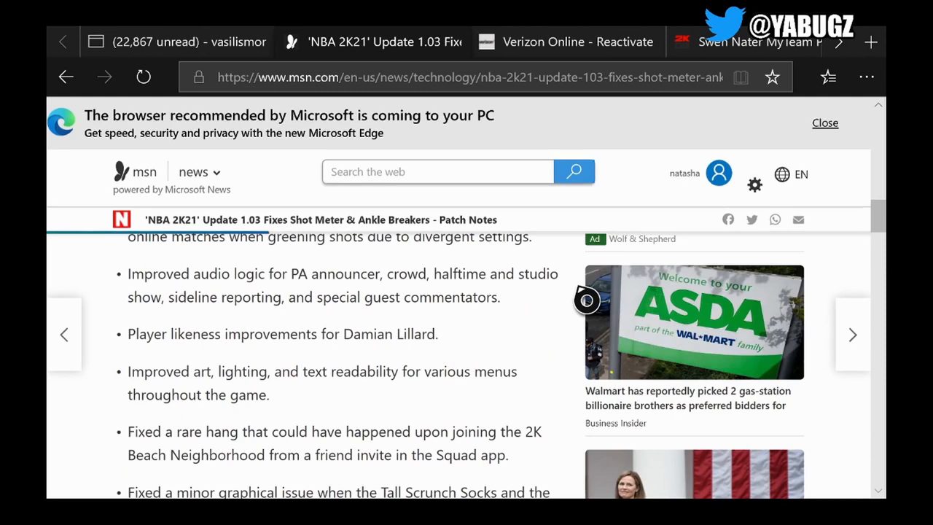
scroll(down, 3)
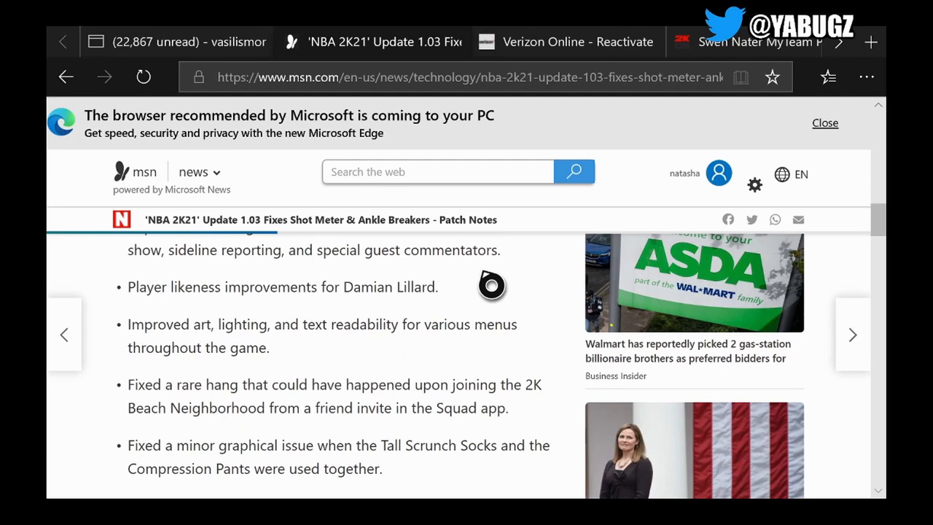
scroll(down, 3)
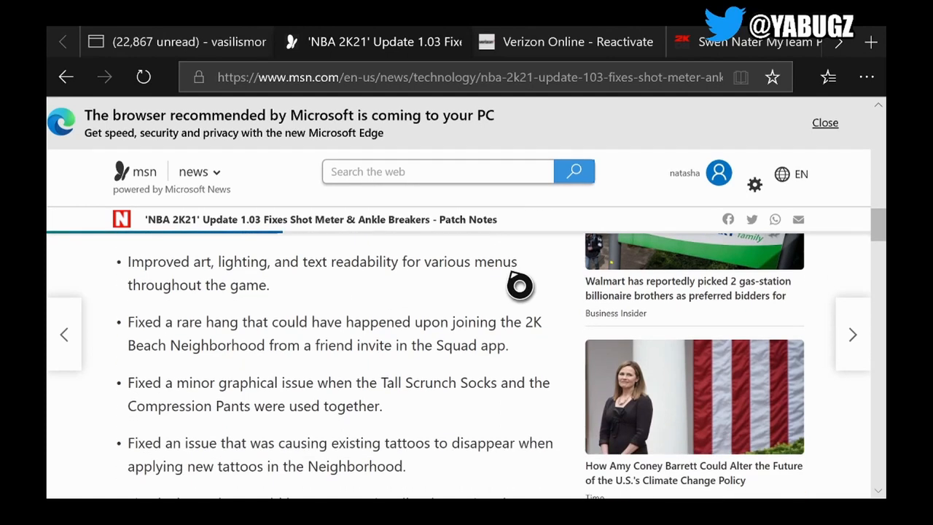
mouse_move(489, 284)
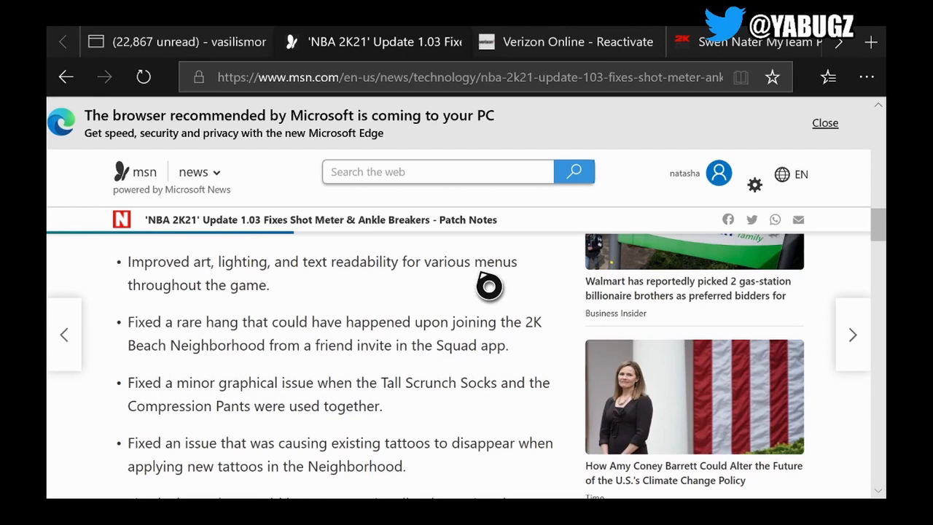
mouse_move(466, 286)
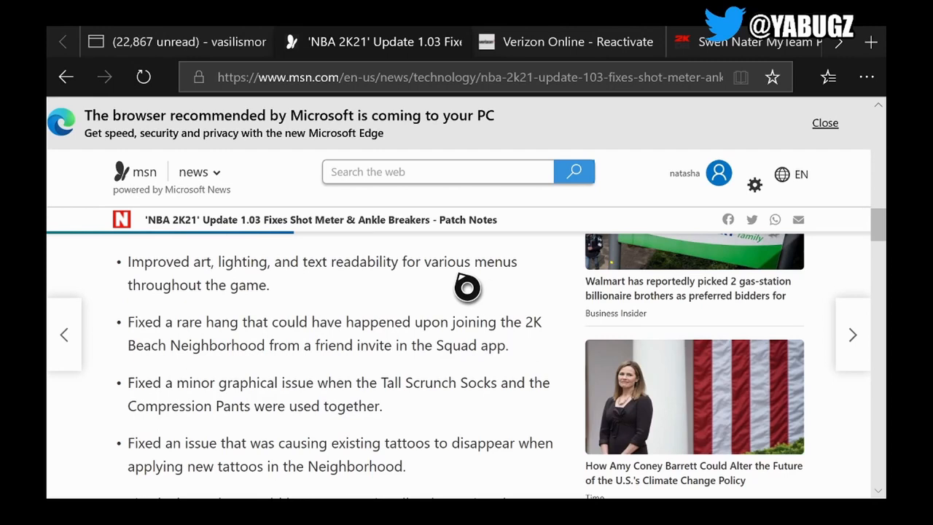
scroll(down, 3)
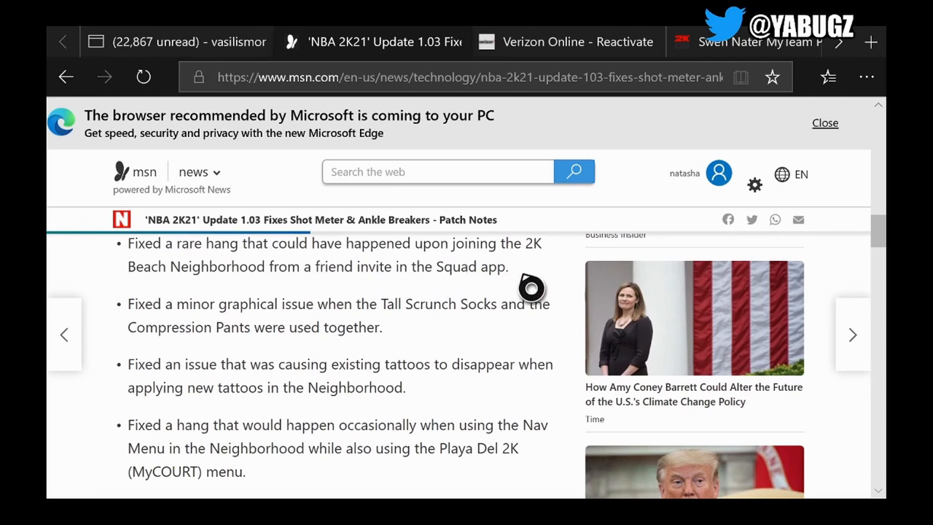
Scroll through the remaining General fixes until the Gameplay heading appears.
scroll(down, 3)
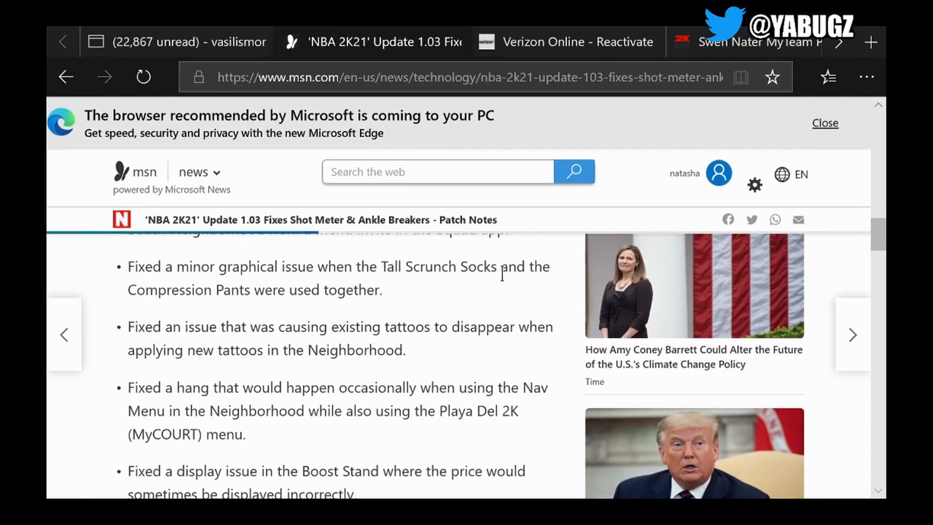
scroll(down, 3)
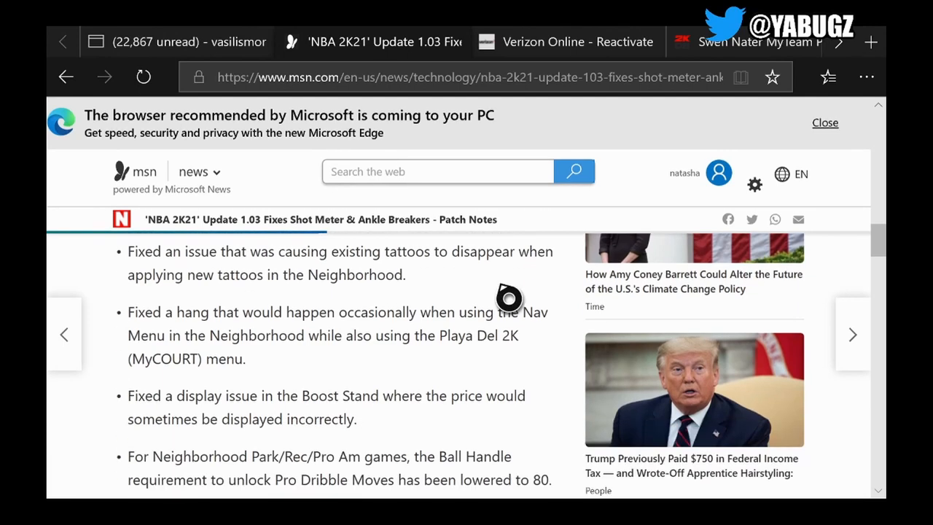
mouse_move(498, 313)
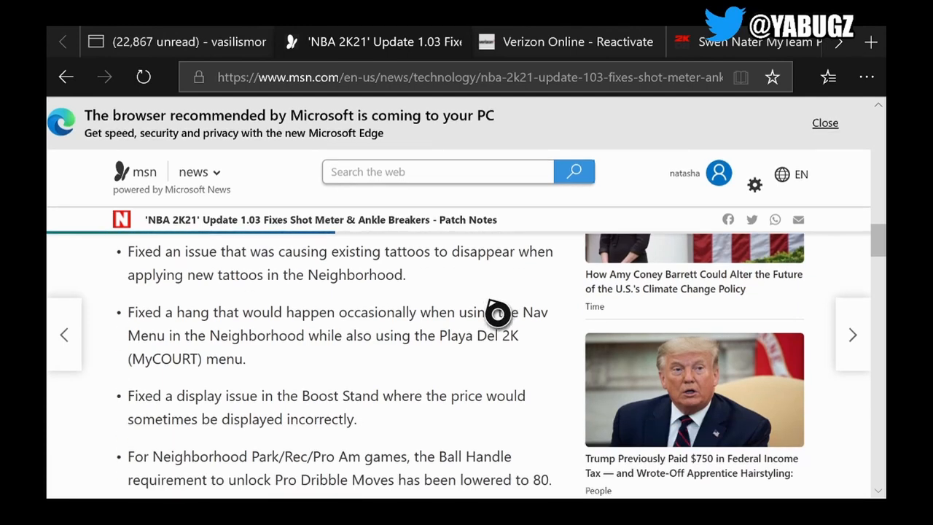
scroll(down, 3)
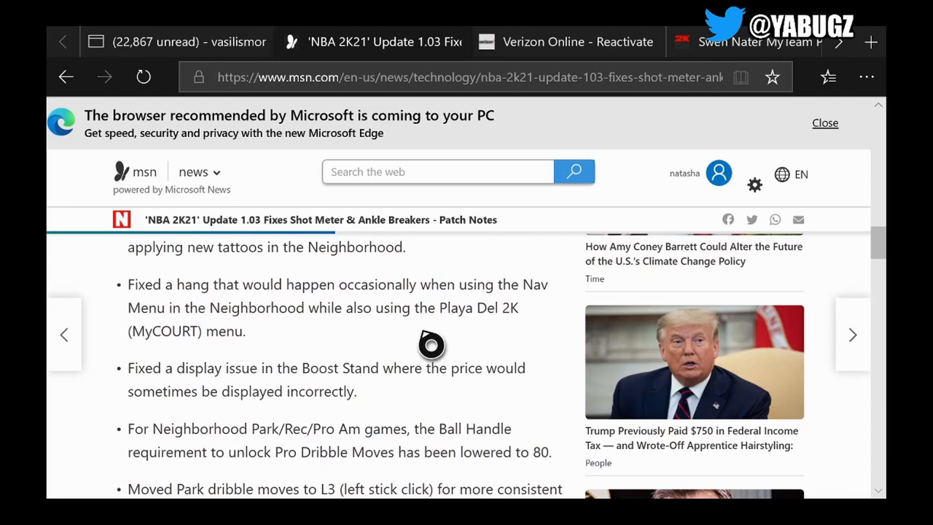
mouse_move(468, 402)
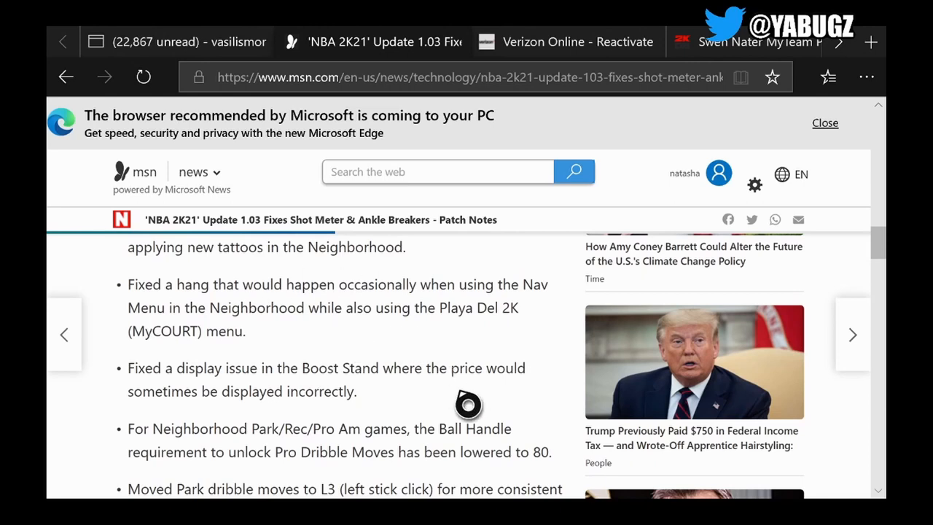
mouse_move(313, 332)
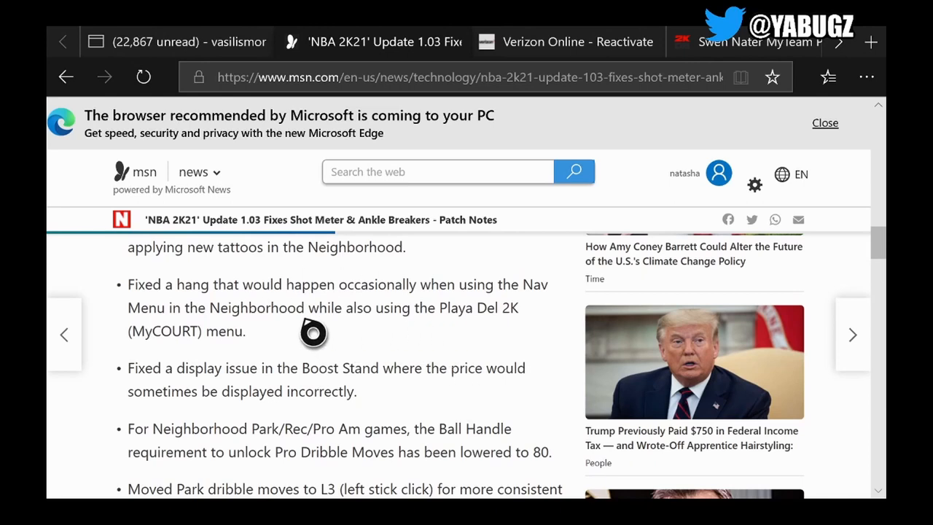
scroll(down, 3)
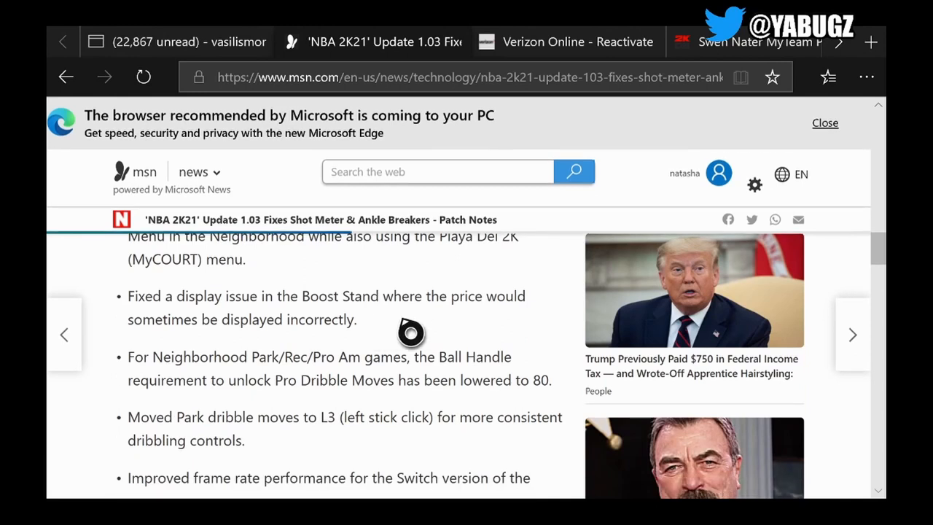
scroll(down, 3)
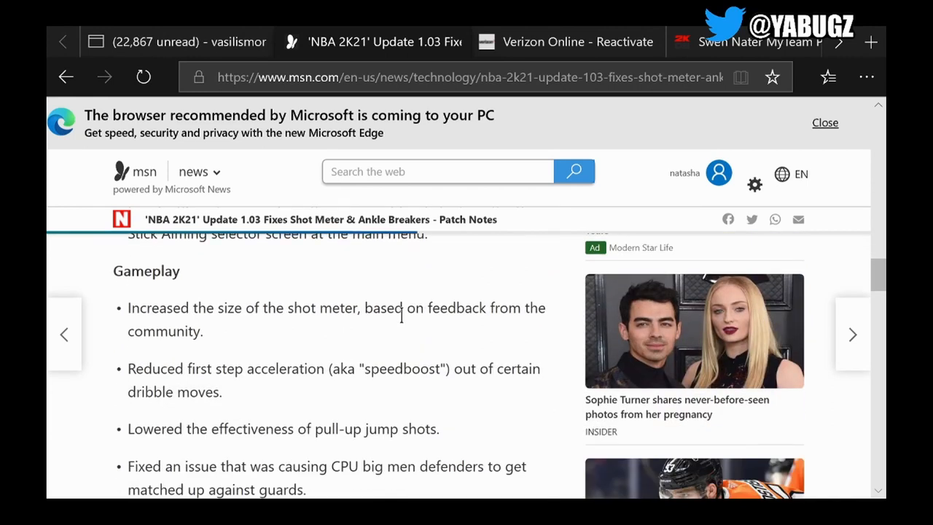
Scroll the Gameplay bullets to the ankle breaker, post shot and Pro Stick jumper entries.
scroll(down, 3)
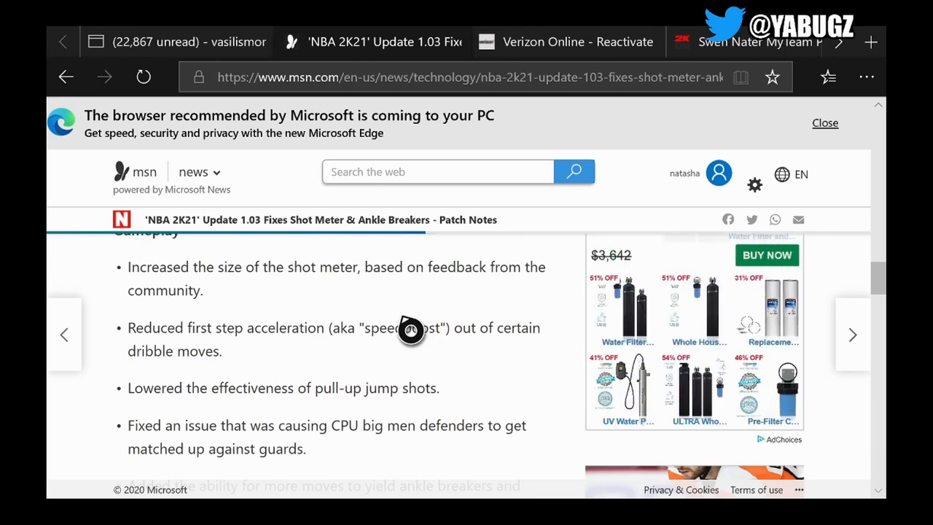
mouse_move(563, 309)
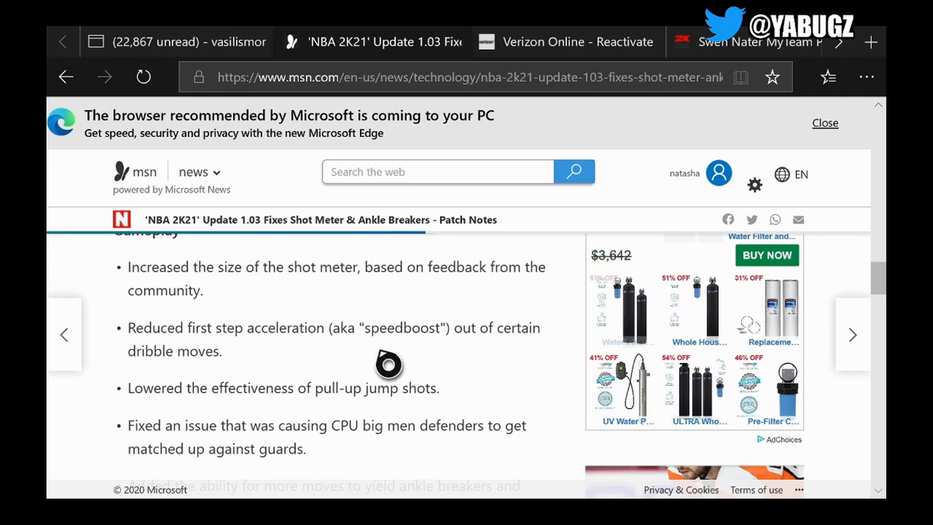
mouse_move(499, 364)
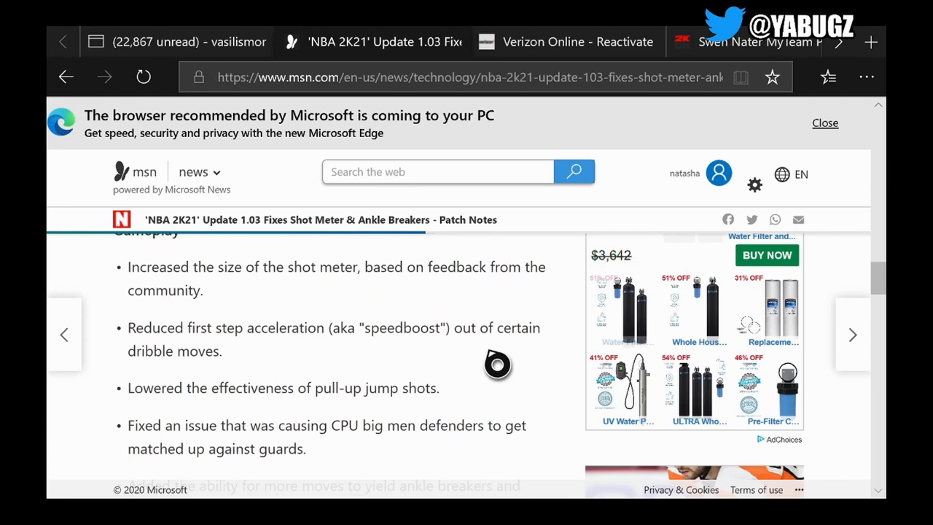
scroll(down, 3)
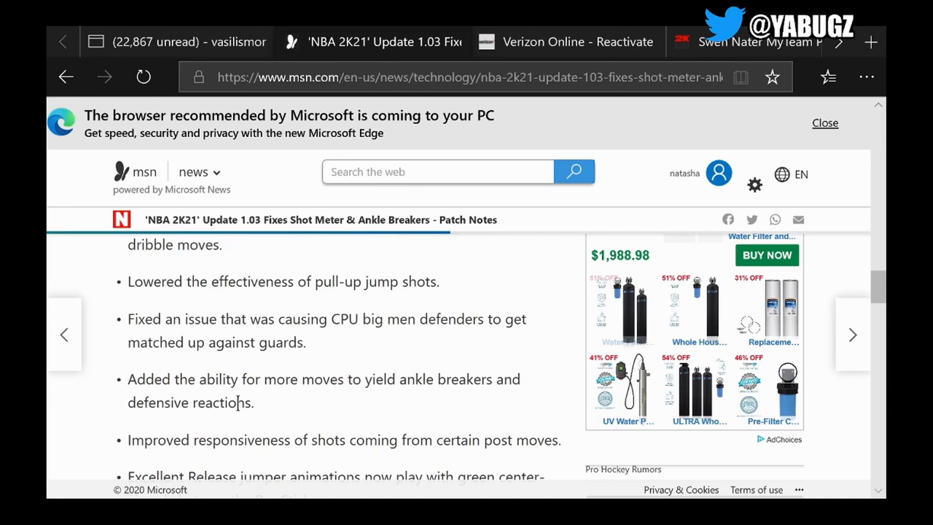
scroll(down, 3)
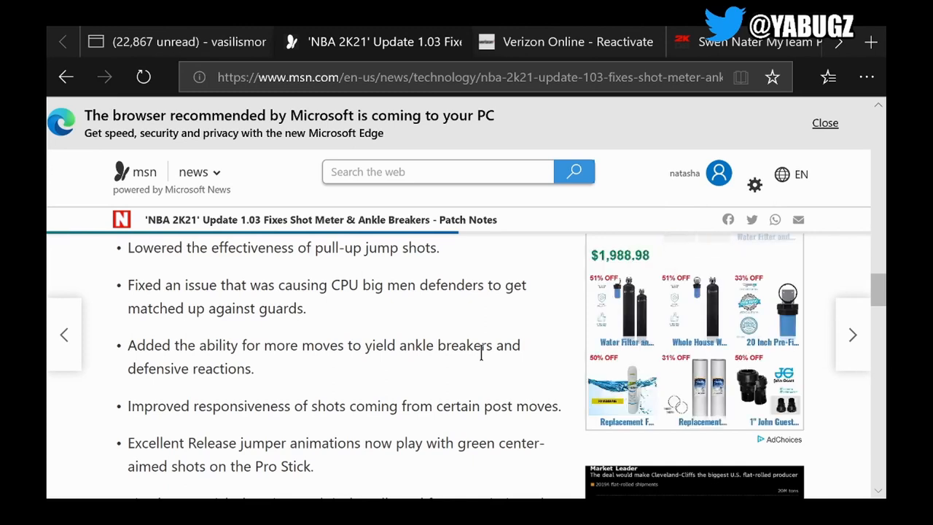
Scroll past the Pro Stick and defensive movement bullets to the MyCAREER heading.
scroll(down, 3)
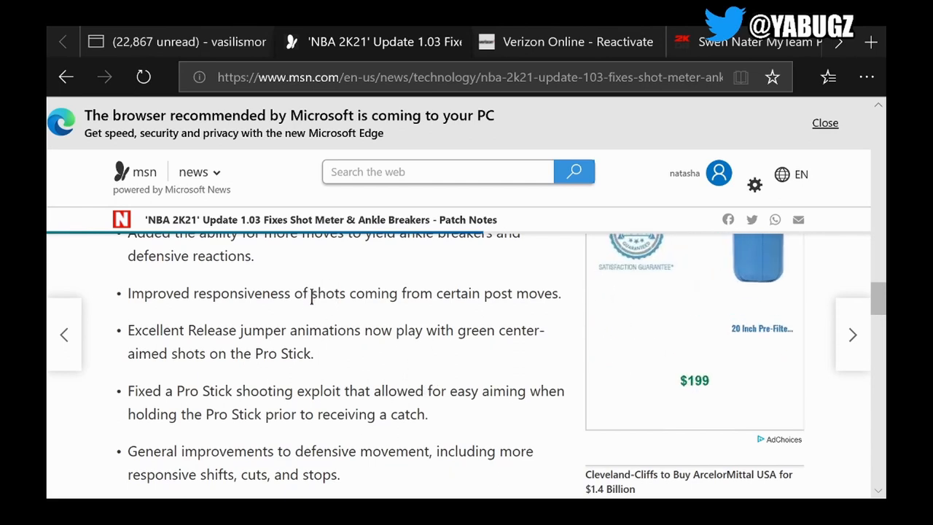
mouse_move(570, 347)
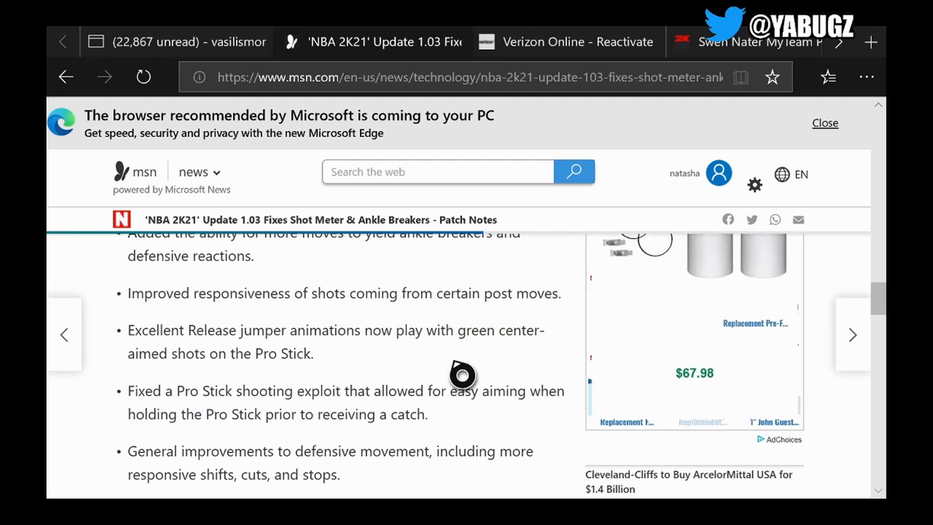
scroll(down, 3)
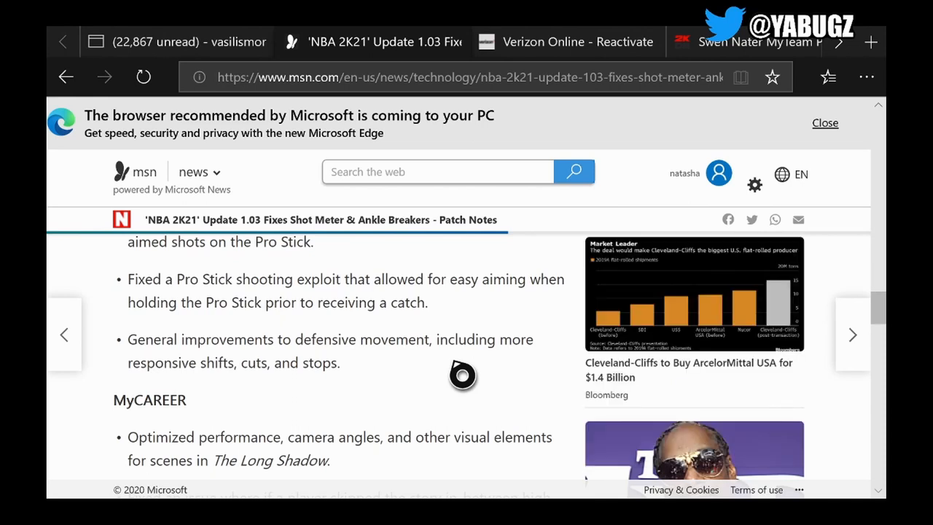
mouse_move(401, 379)
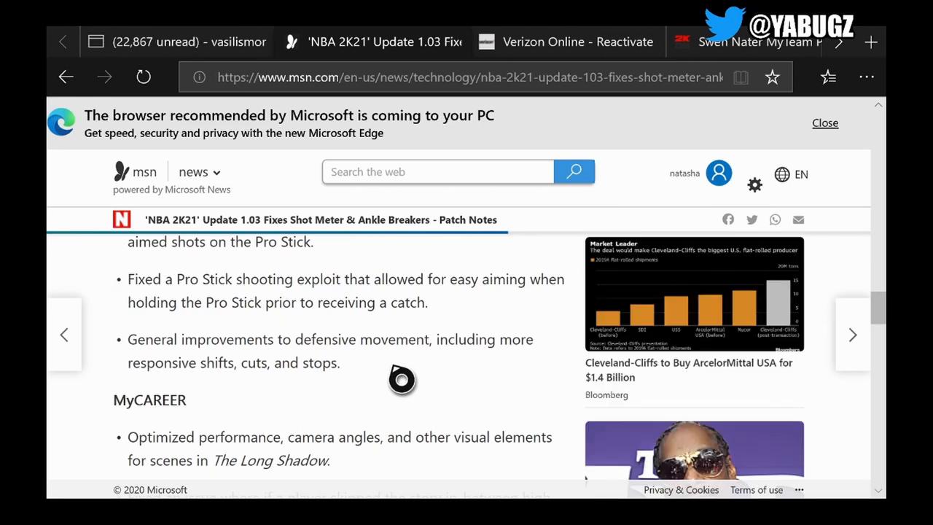
mouse_move(373, 379)
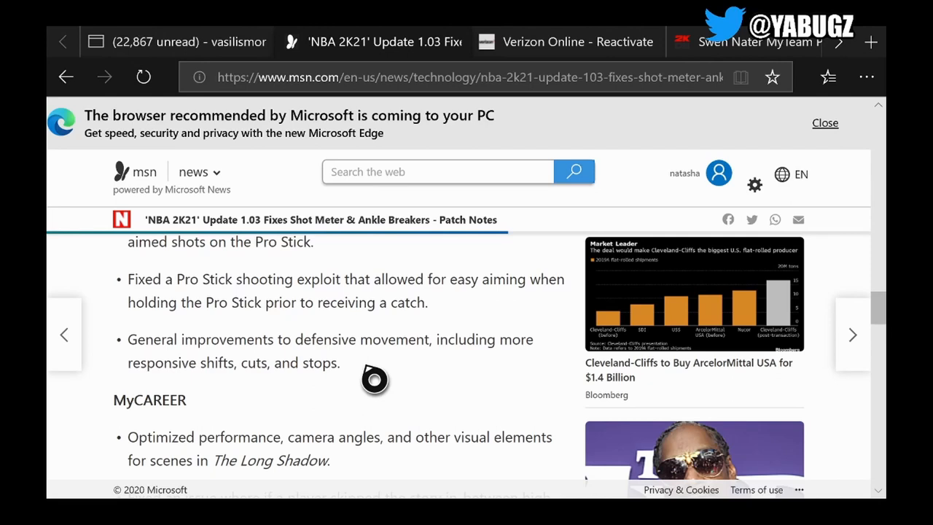
Scroll through the MyCAREER bullets and settle on the MyTEAM heading and its list.
scroll(down, 3)
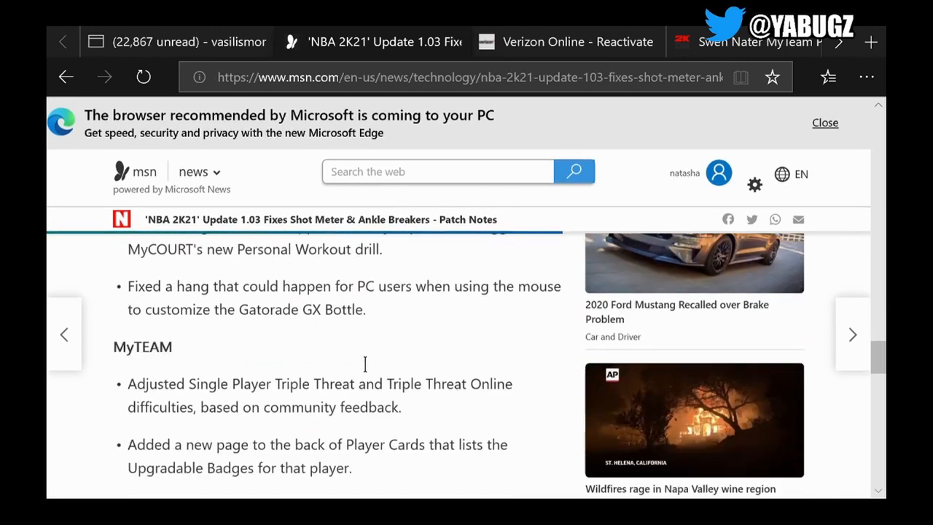
scroll(down, 3)
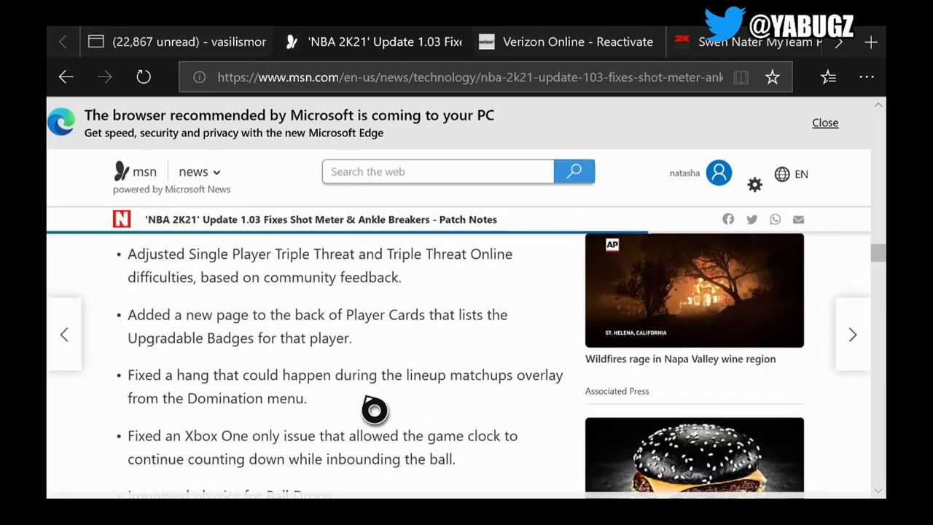
scroll(down, 3)
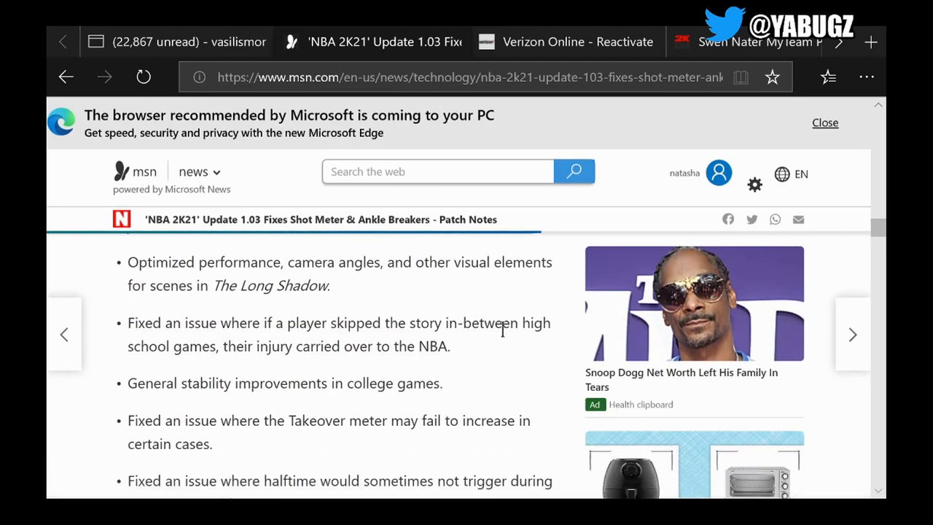
scroll(down, 3)
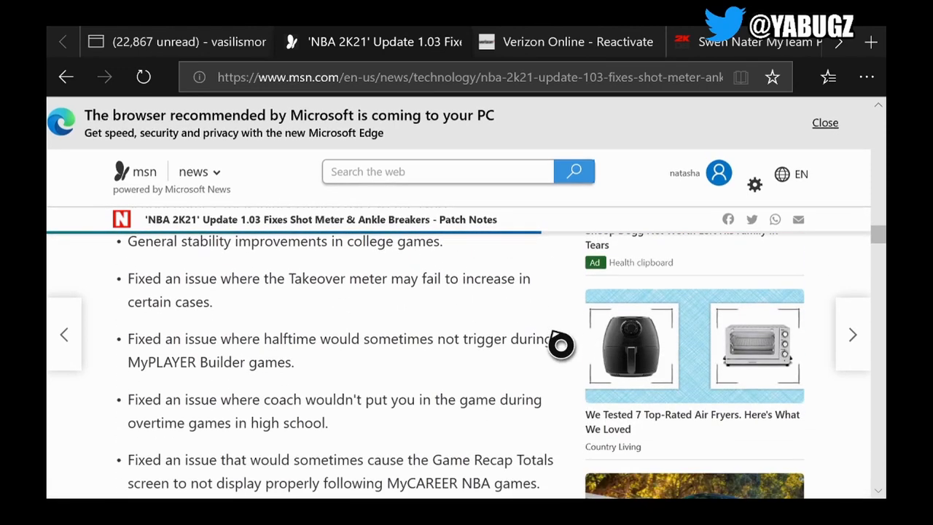
scroll(down, 3)
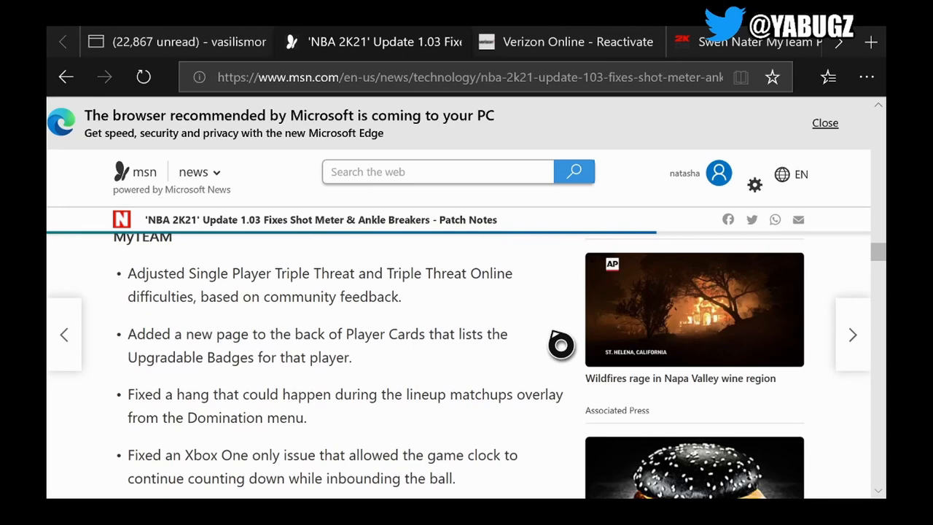
Scroll past the MyTEAM bullets until the MyLEAGUE / MyGM heading is on screen.
scroll(down, 3)
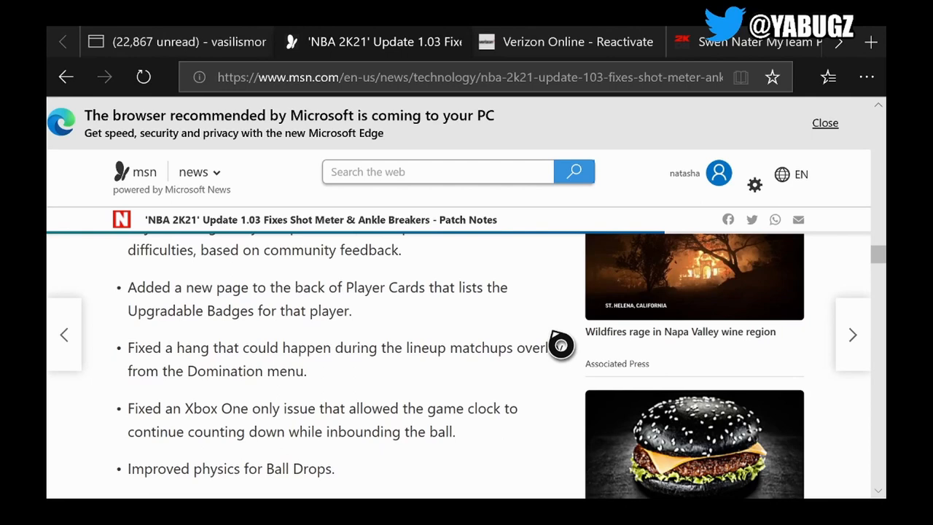
scroll(down, 3)
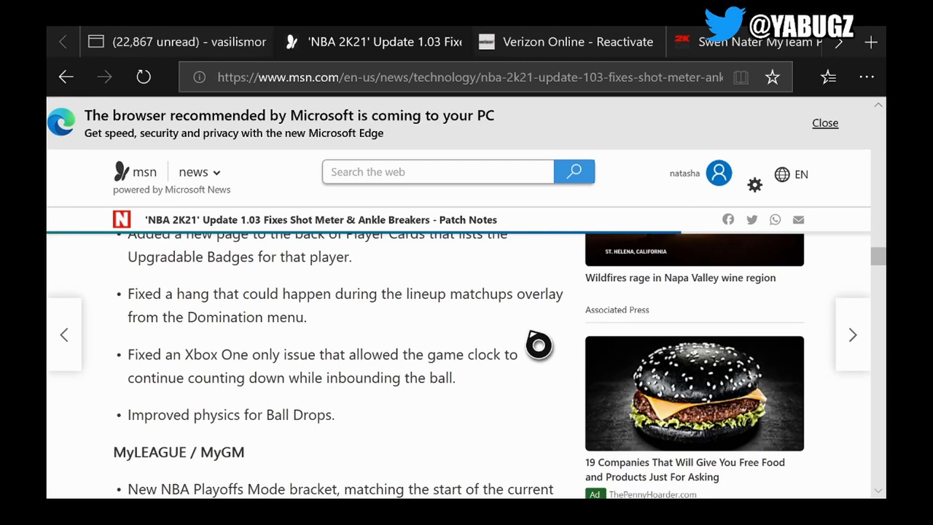
scroll(down, 3)
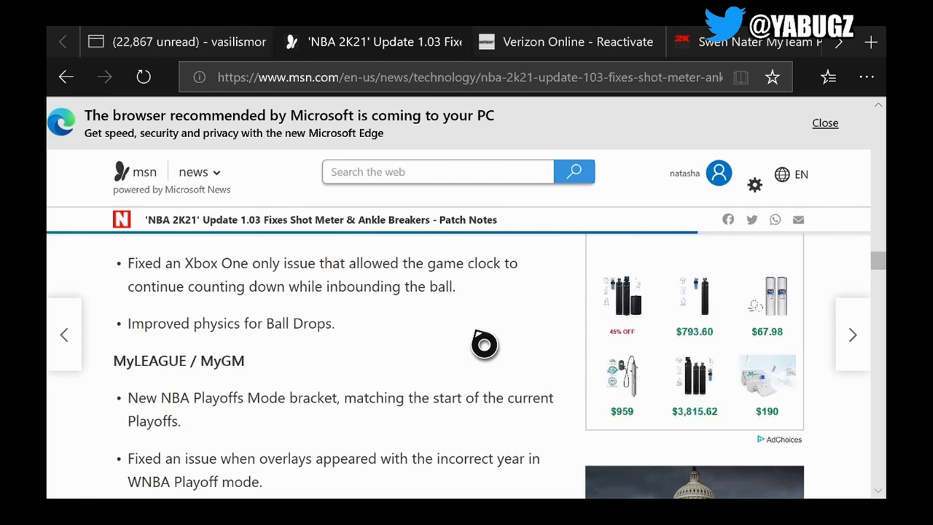
scroll(down, 3)
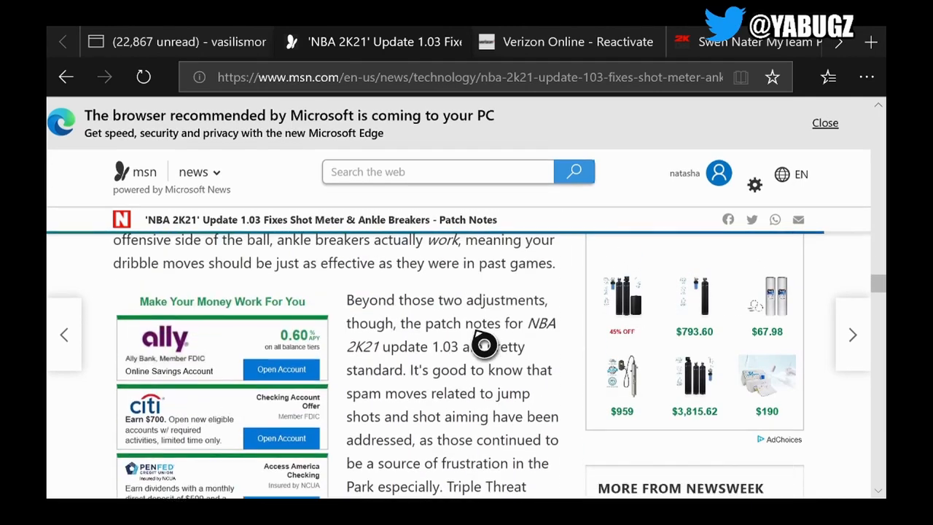
Scroll to the last MyLEAGUE bullet, then back to the Neighborhood tattoo and Nav Menu hang fixes.
scroll(down, 3)
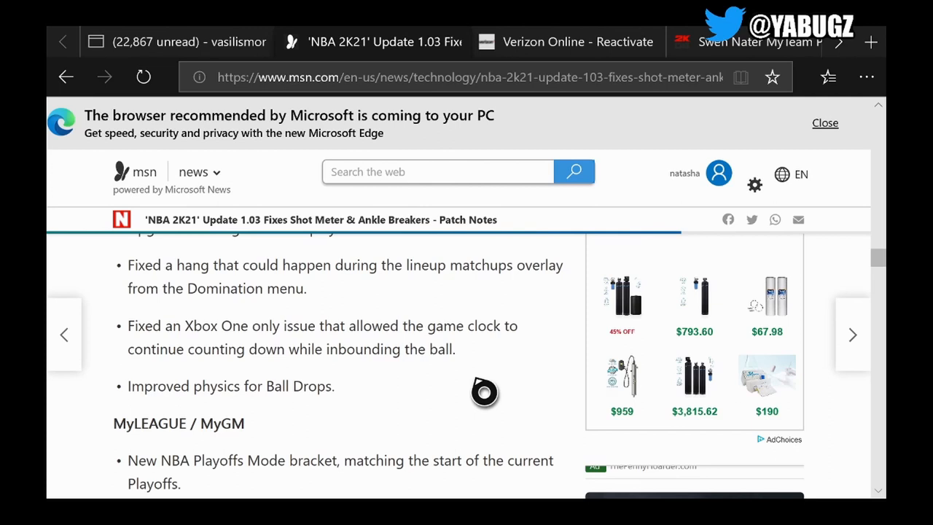
scroll(down, 3)
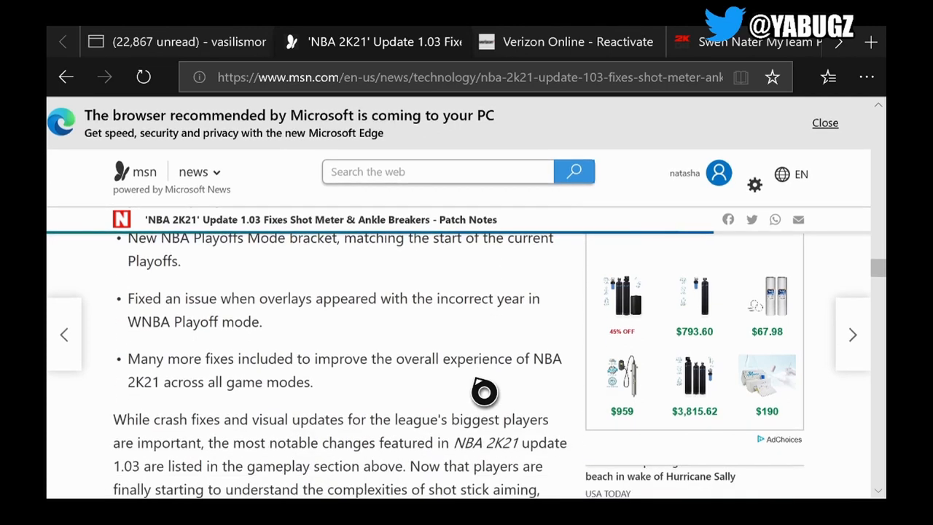
scroll(down, 3)
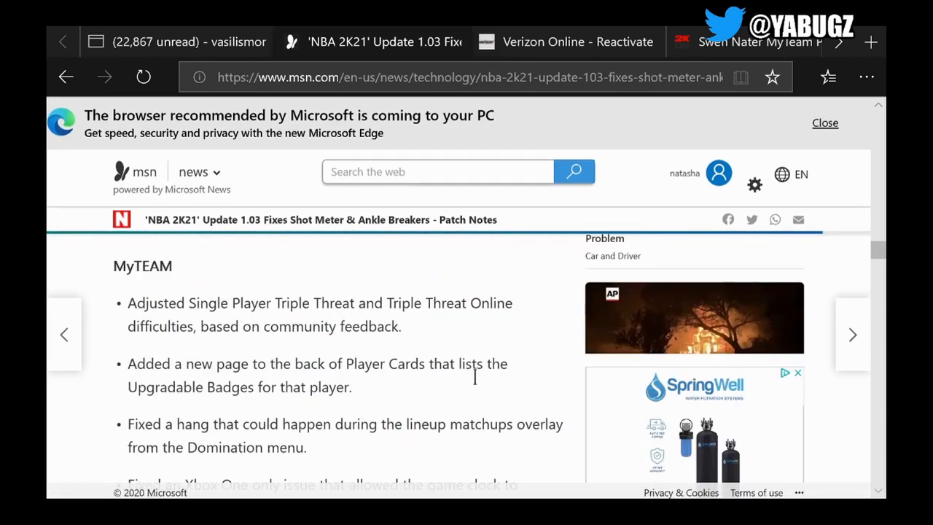
scroll(down, 3)
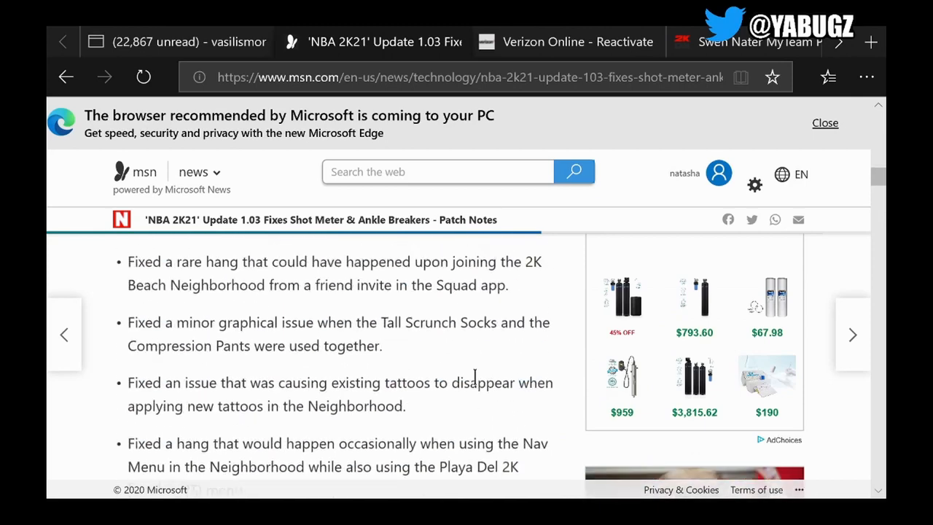